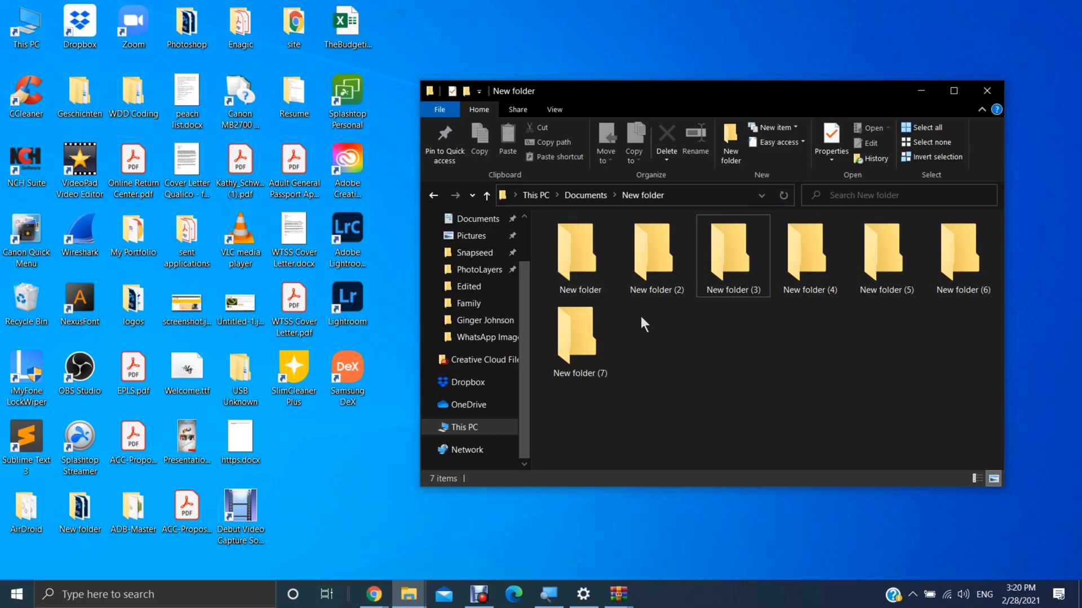
- Download FolderPainter.zip from the sordum.org Folder Painter v1.3 page
{"action": "left_click", "coordinate": [655, 255]}
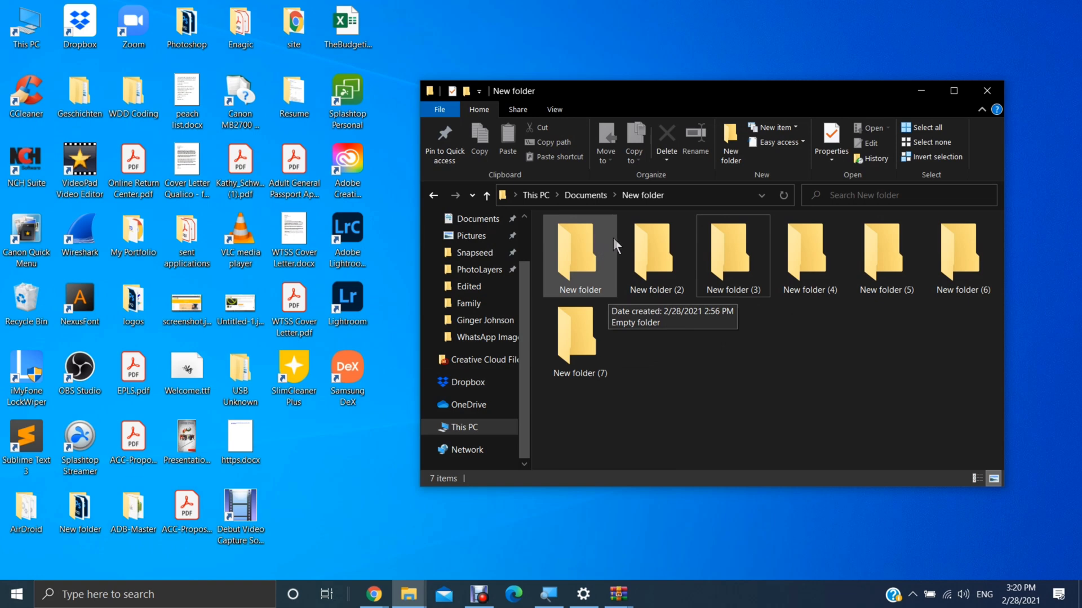
{"action": "mouse_move", "coordinate": [810, 262]}
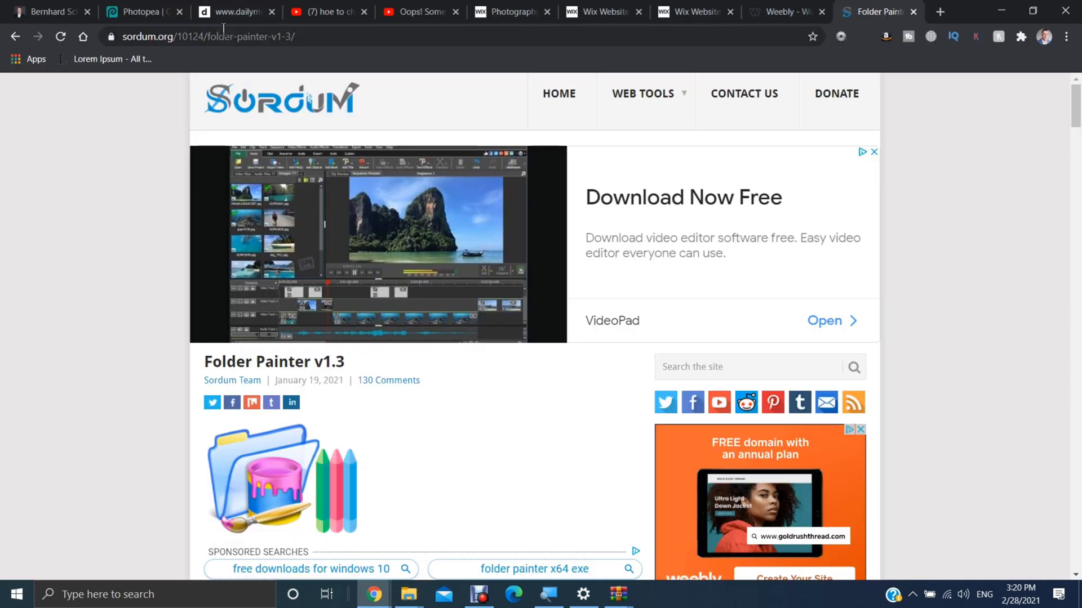
{"action": "scroll", "scroll_direction": "down", "scroll_amount": 3}
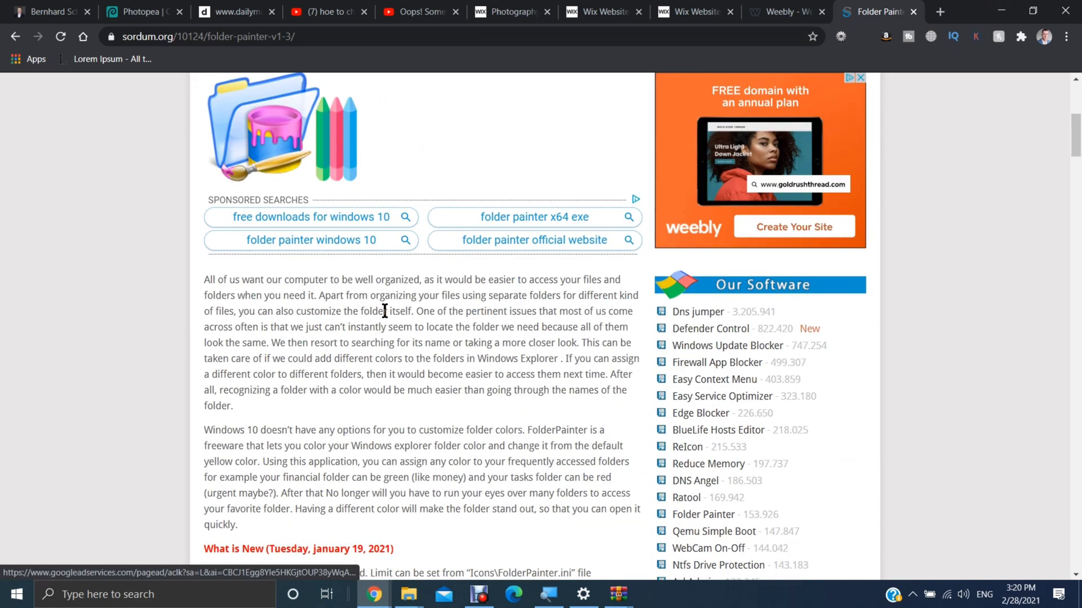
{"action": "scroll", "scroll_direction": "down", "scroll_amount": 3}
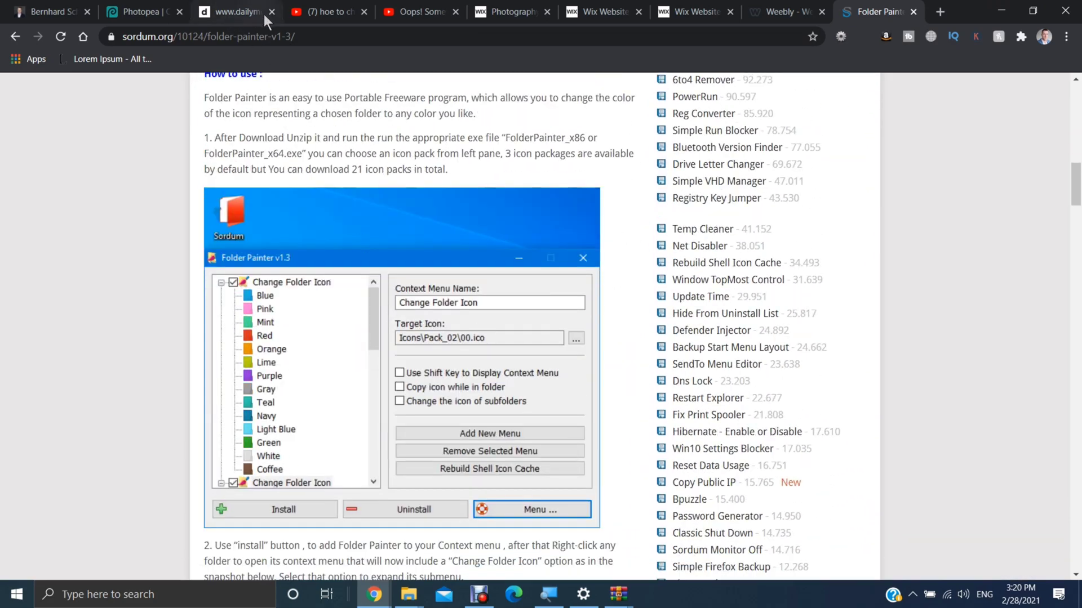
{"action": "scroll", "scroll_direction": "down", "scroll_amount": 3}
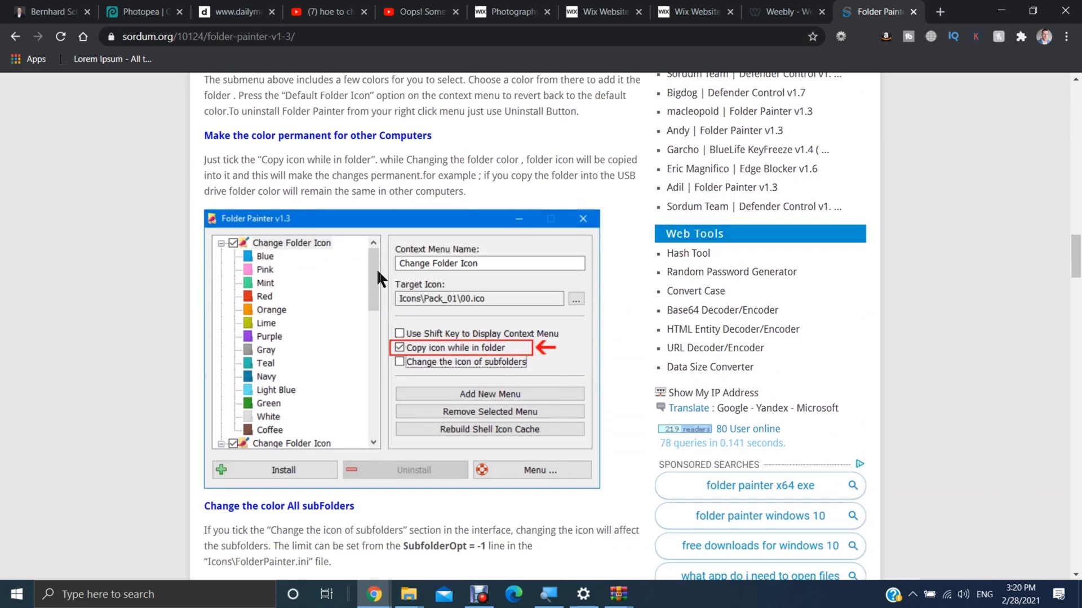
{"action": "scroll", "scroll_direction": "down", "scroll_amount": 3}
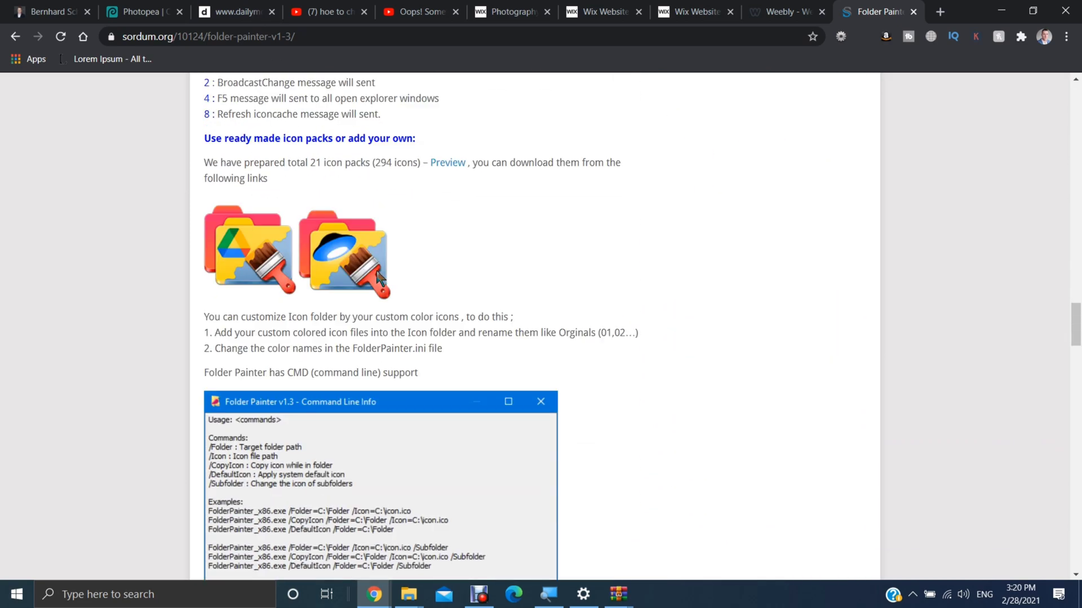
{"action": "scroll", "scroll_direction": "down", "scroll_amount": 3}
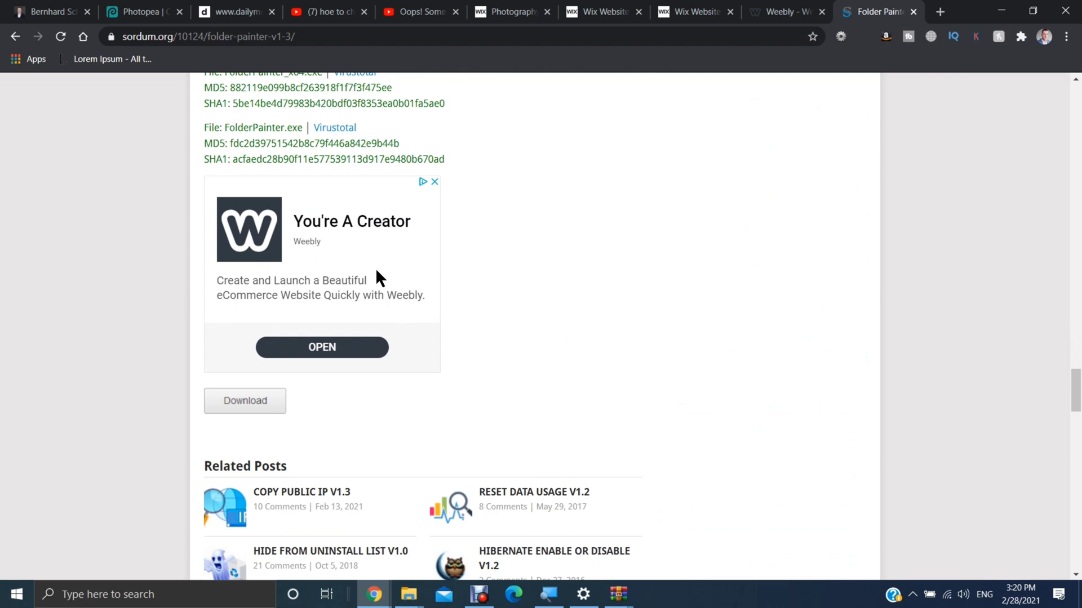
{"action": "scroll", "scroll_direction": "down", "scroll_amount": 3}
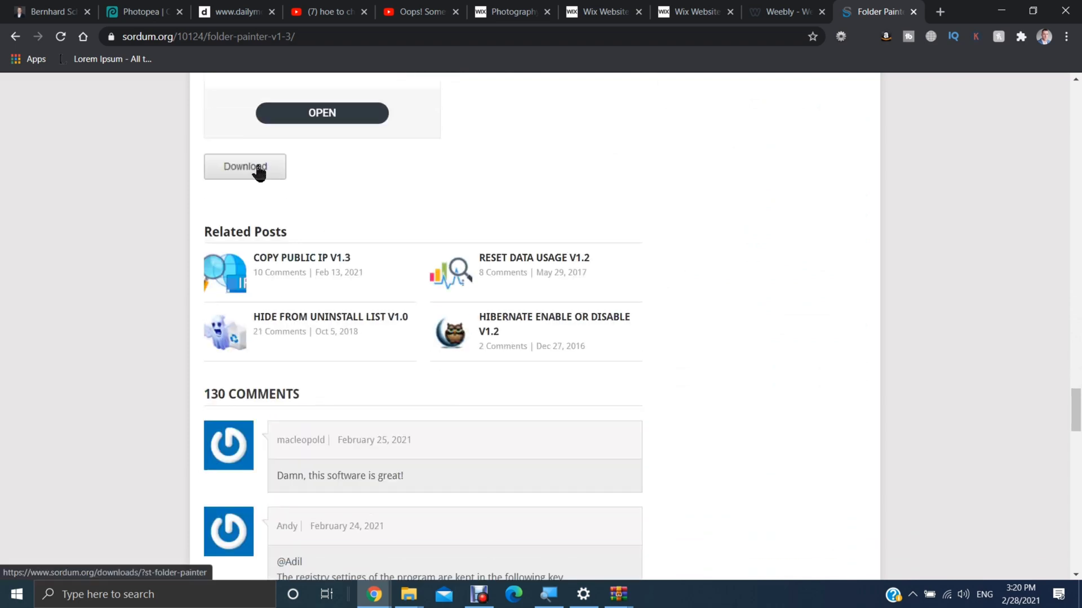
{"action": "left_click", "coordinate": [245, 166]}
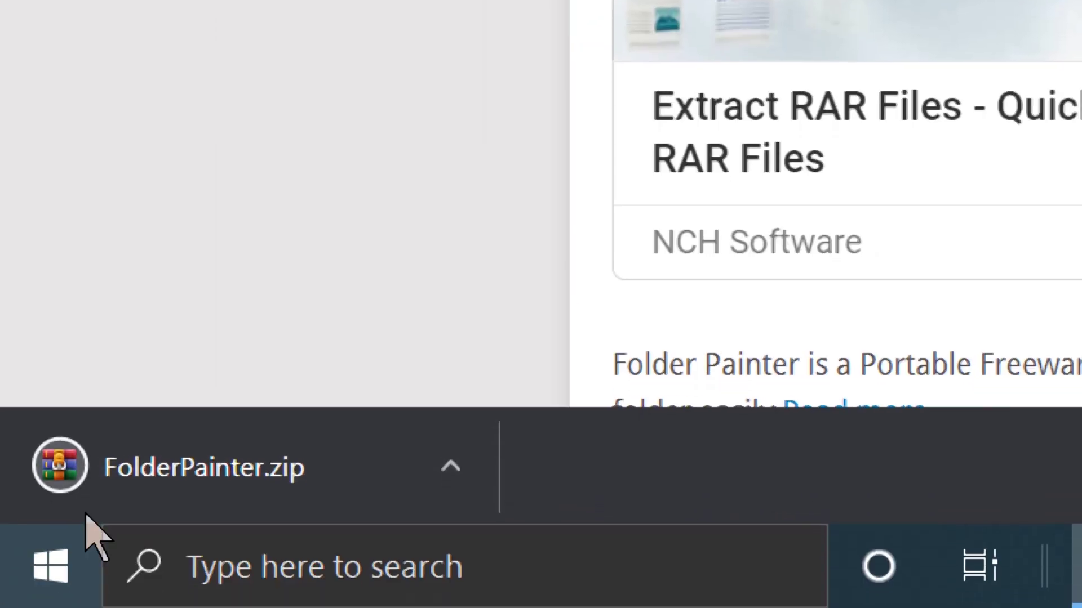
- Reveal the downloaded FolderPainter.zip on the desktop and open it in WinRAR
{"action": "left_click", "coordinate": [450, 467]}
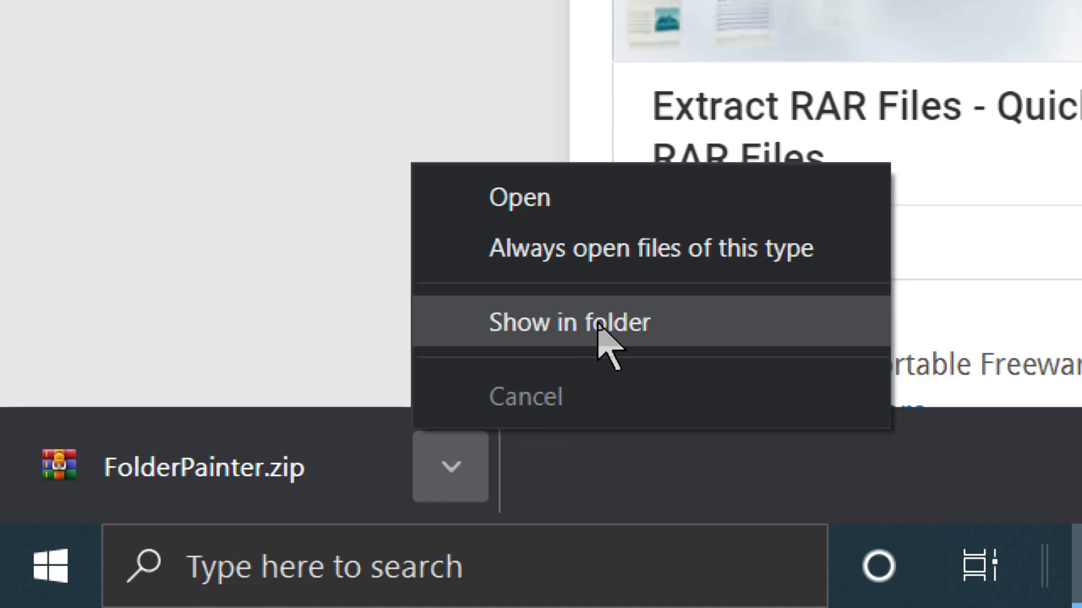
{"action": "left_click", "coordinate": [568, 322]}
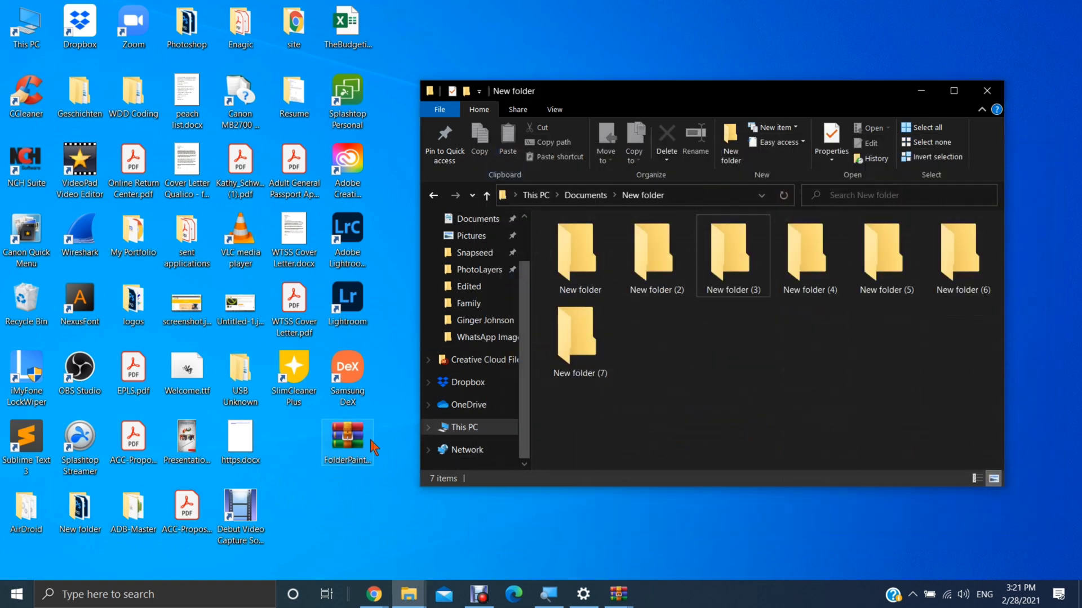
{"action": "double_click", "coordinate": [347, 438]}
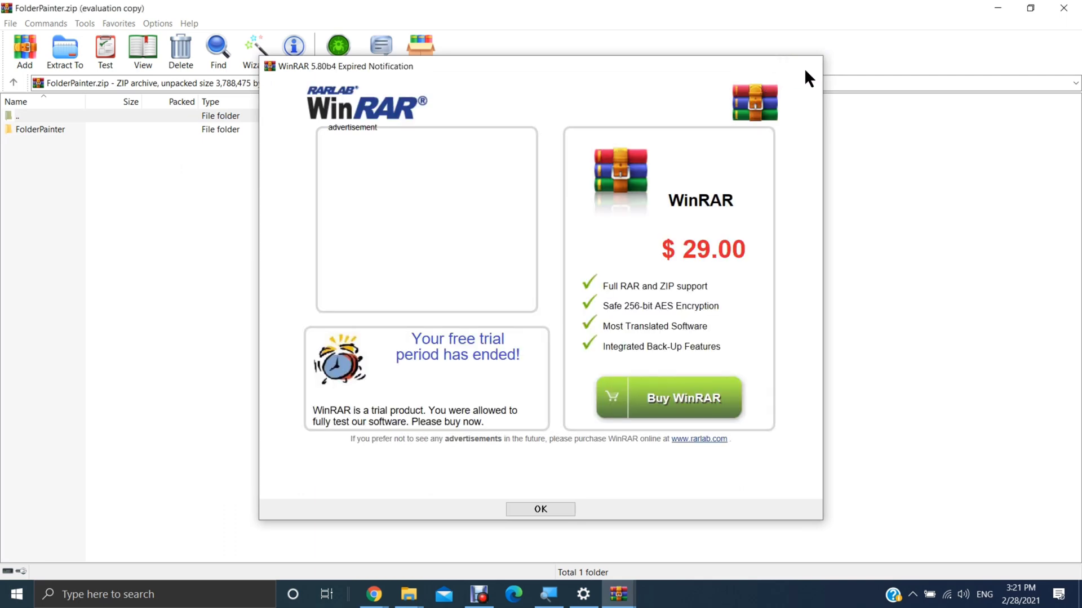
- Dismiss the trial notice and launch FolderPainter_x64.exe from the archive's FolderPainter folder
{"action": "left_click", "coordinate": [540, 509]}
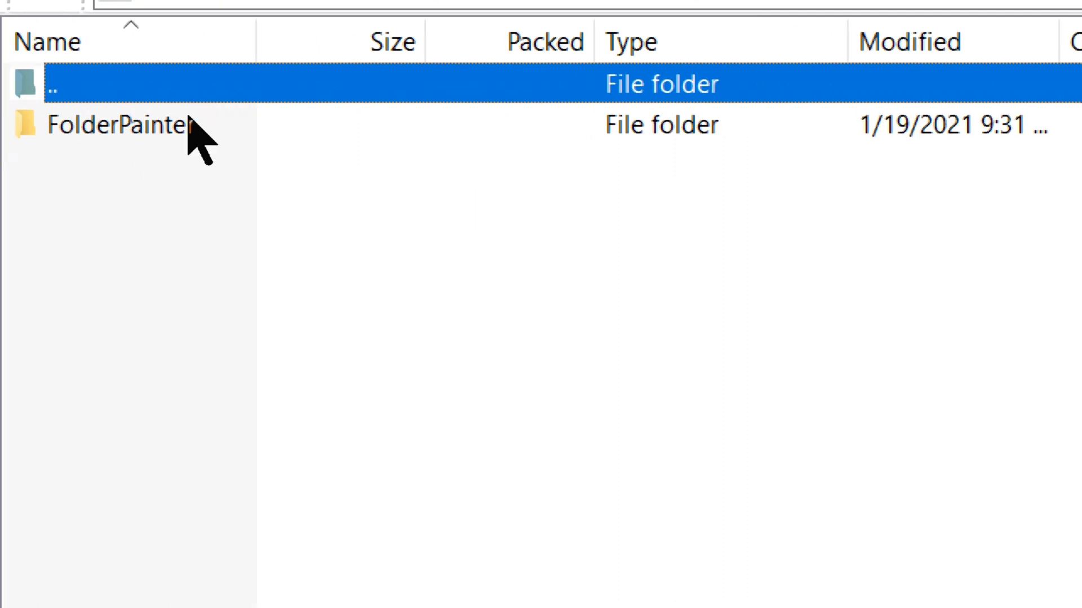
{"action": "double_click", "coordinate": [117, 125]}
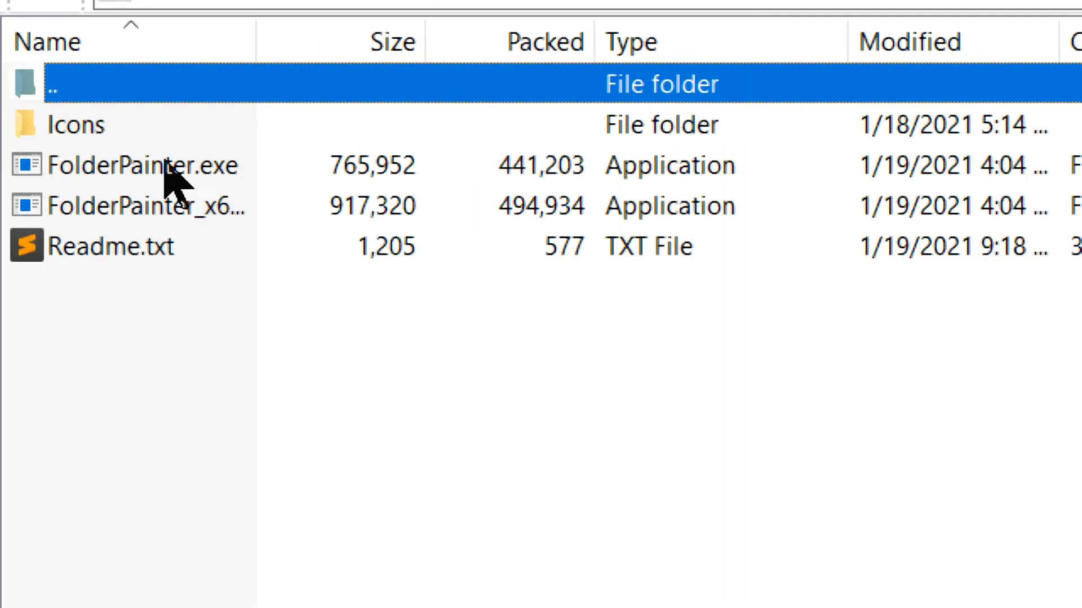
{"action": "left_click", "coordinate": [138, 165]}
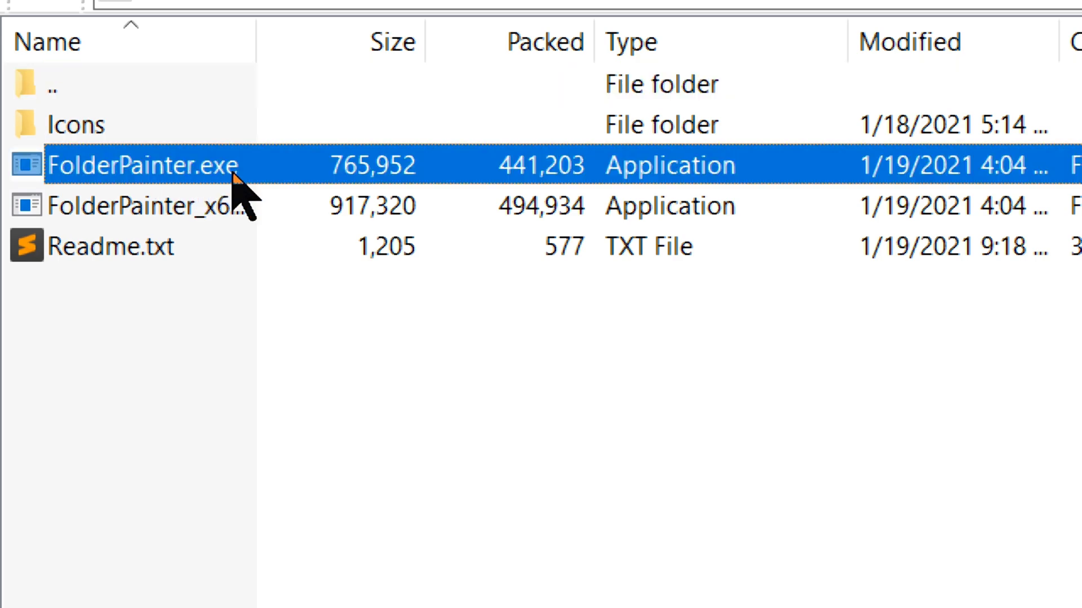
{"action": "left_click", "coordinate": [145, 206]}
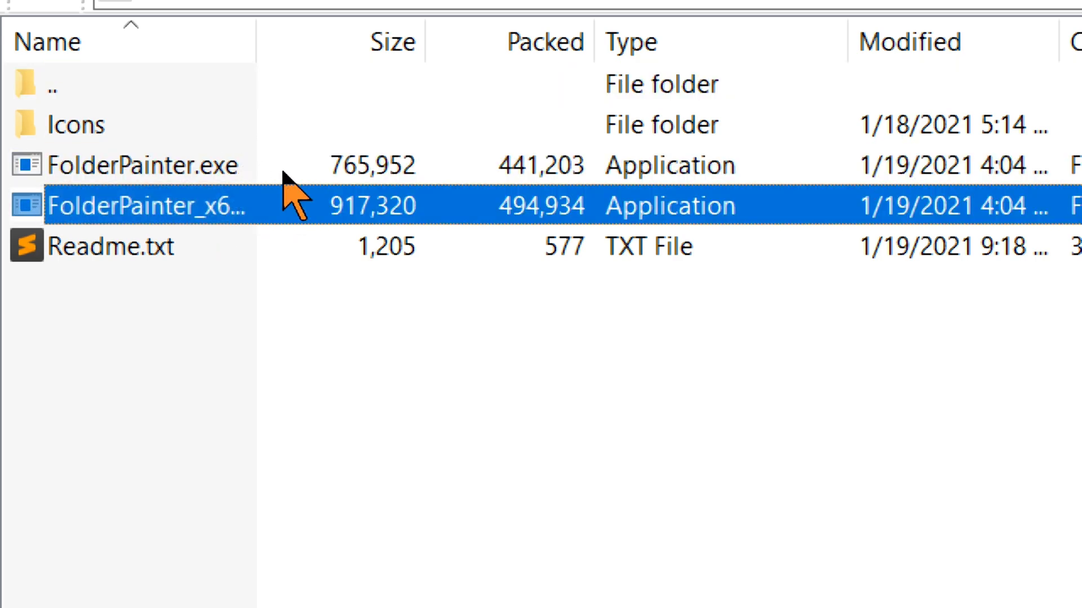
{"action": "mouse_move", "coordinate": [248, 175]}
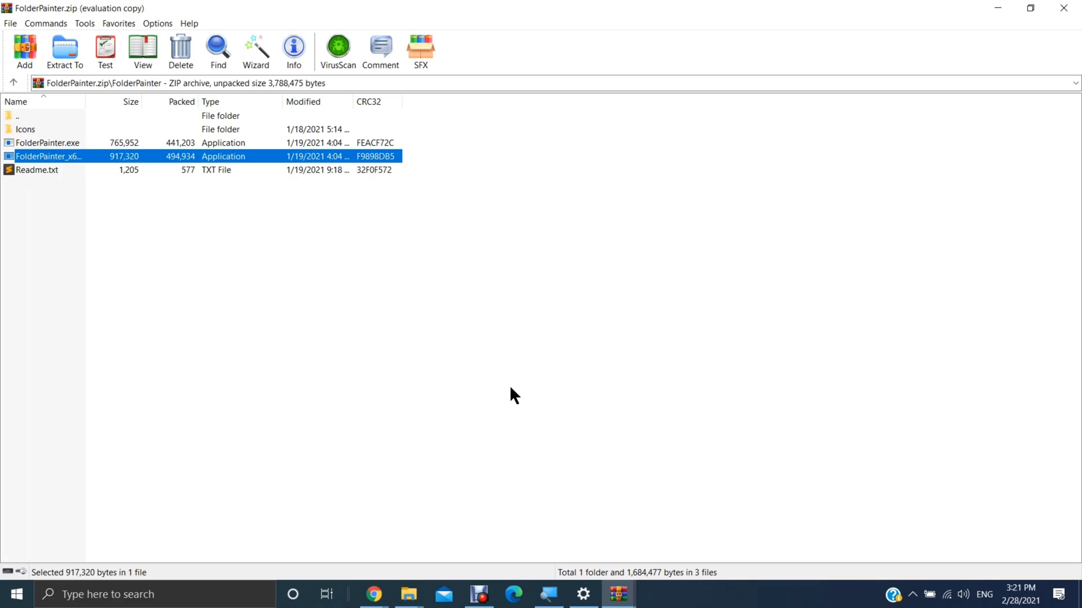
{"action": "double_click", "coordinate": [48, 156]}
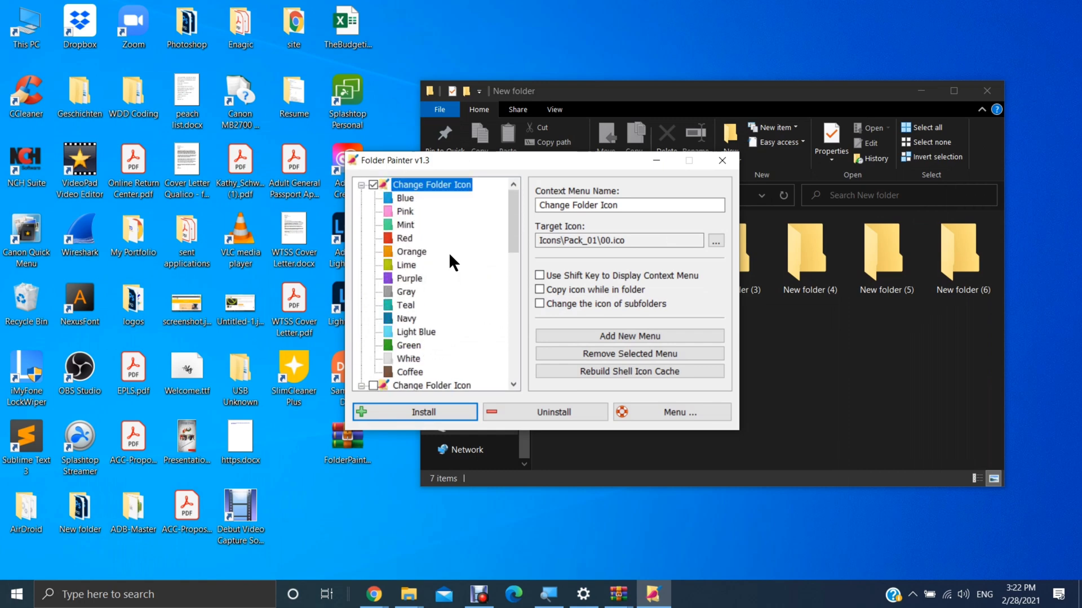
- Install Folder Painter's Change Folder Icon context menu and return to the seven folders
{"action": "scroll", "scroll_direction": "down", "scroll_amount": 3}
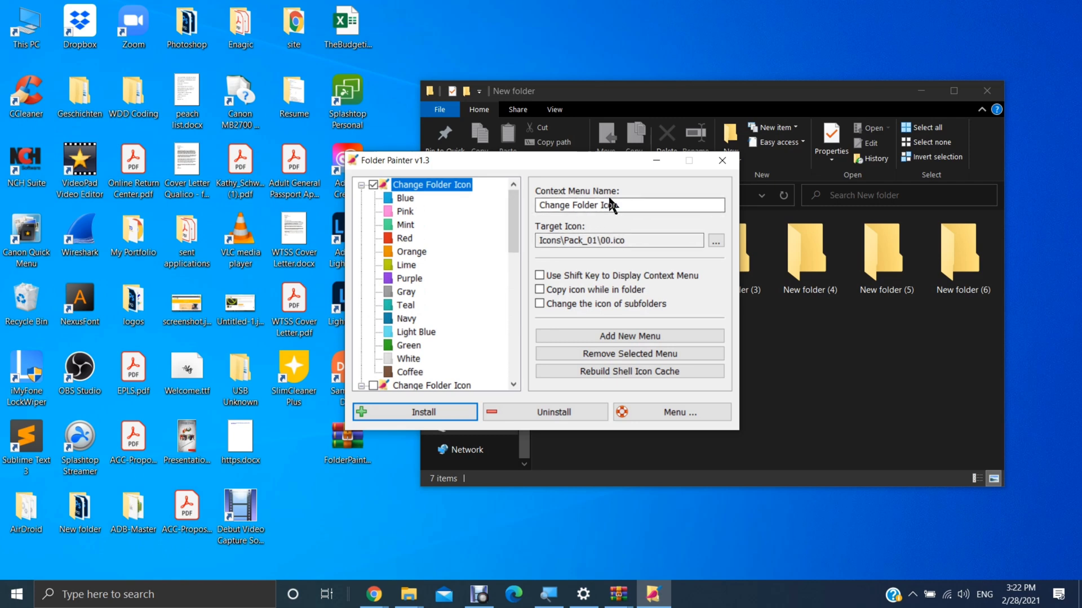
{"action": "left_click", "coordinate": [624, 205]}
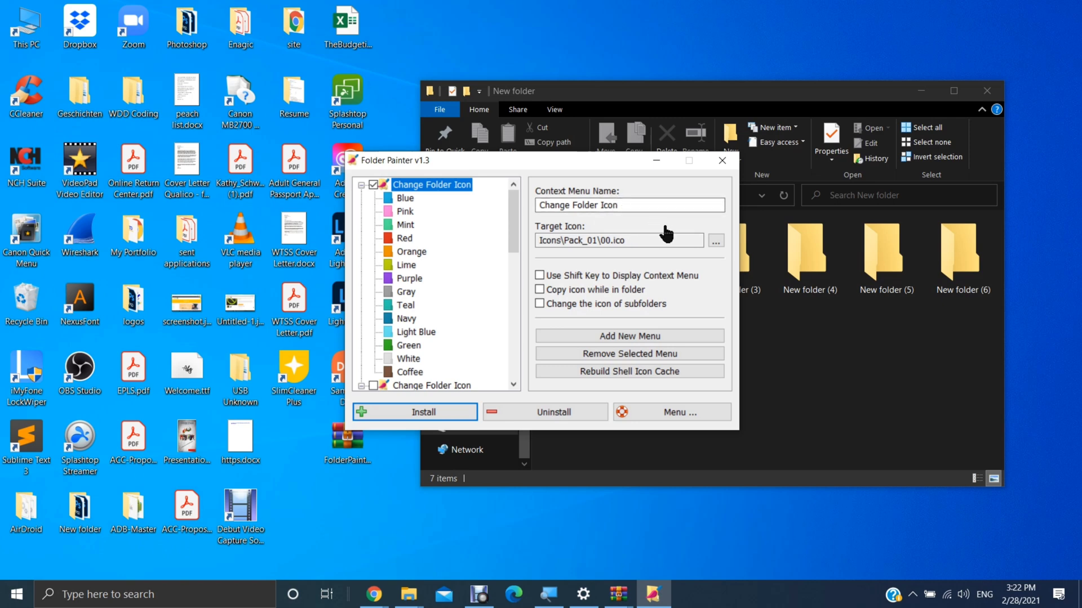
{"action": "left_click", "coordinate": [415, 411]}
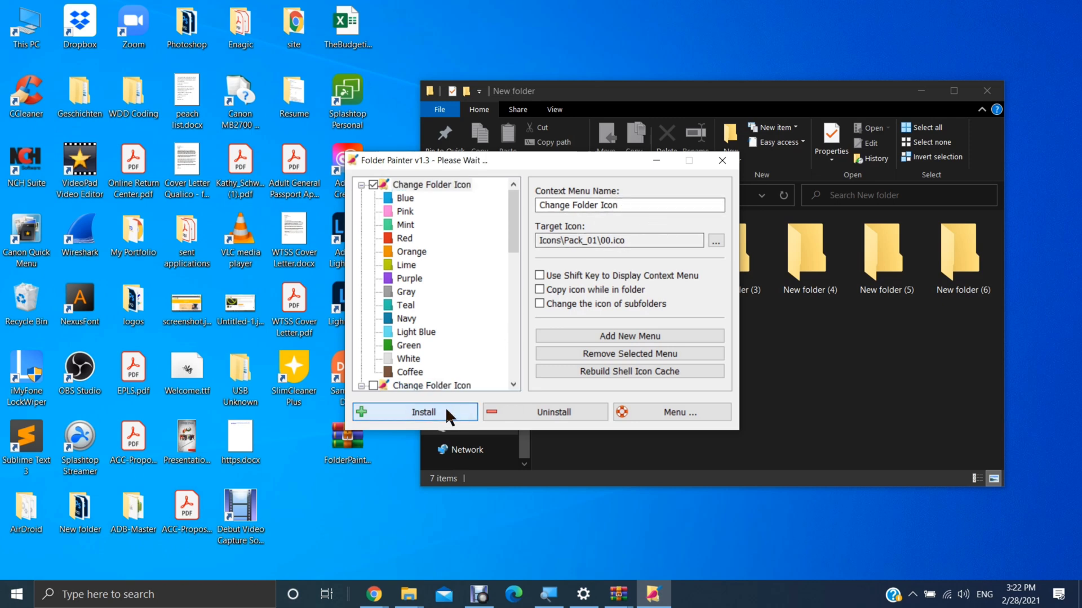
{"action": "left_click", "coordinate": [414, 412]}
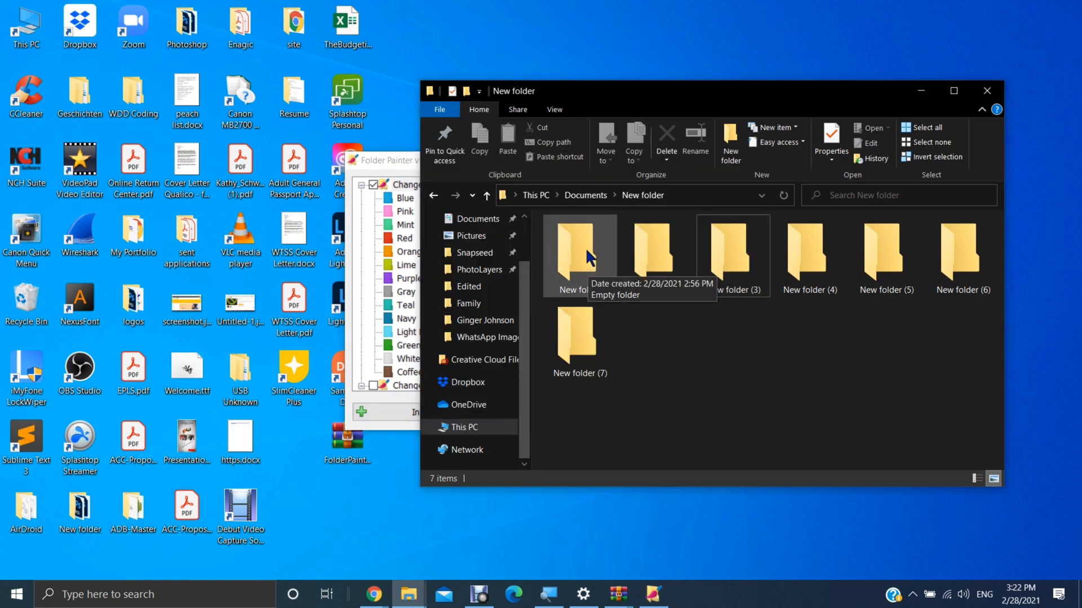
- Color New folder blue, New folder (2) pink and New folder (3) green
{"action": "right_click", "coordinate": [578, 255]}
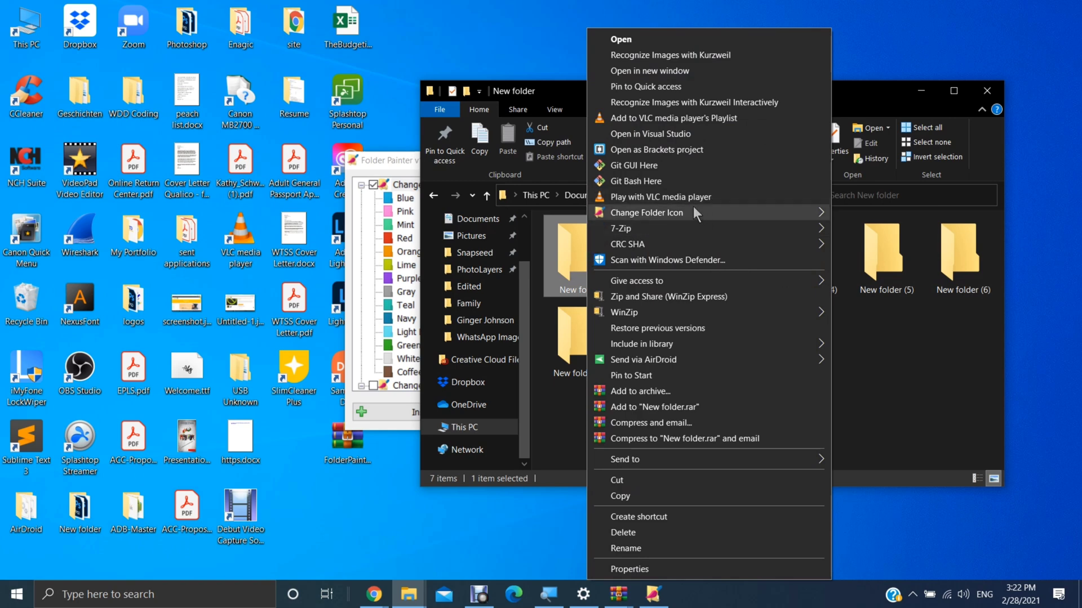
{"action": "left_click", "coordinate": [642, 212]}
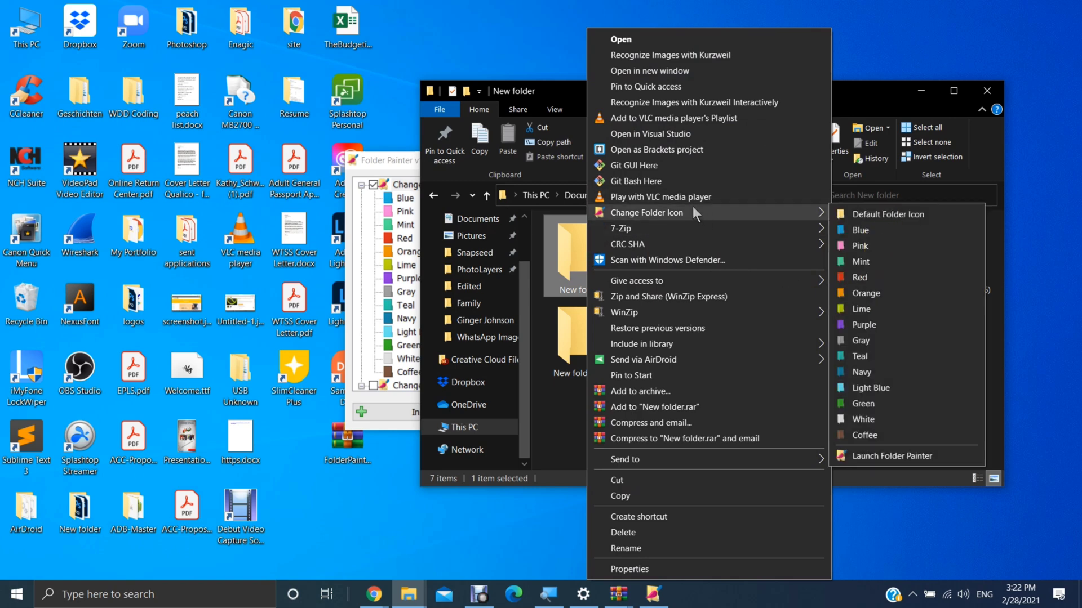
{"action": "mouse_move", "coordinate": [714, 213]}
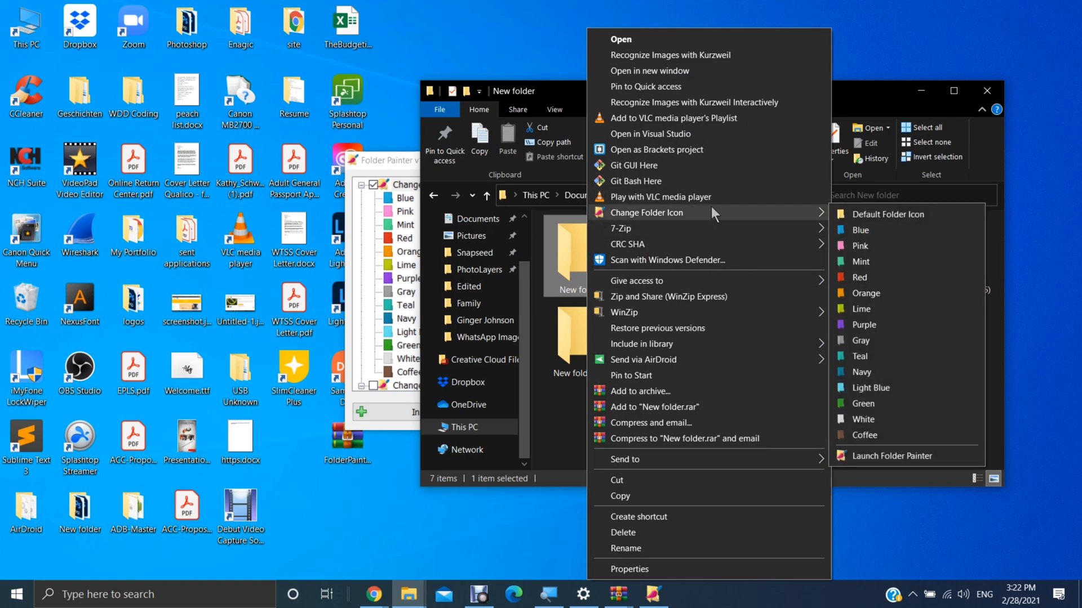
{"action": "mouse_move", "coordinate": [860, 246]}
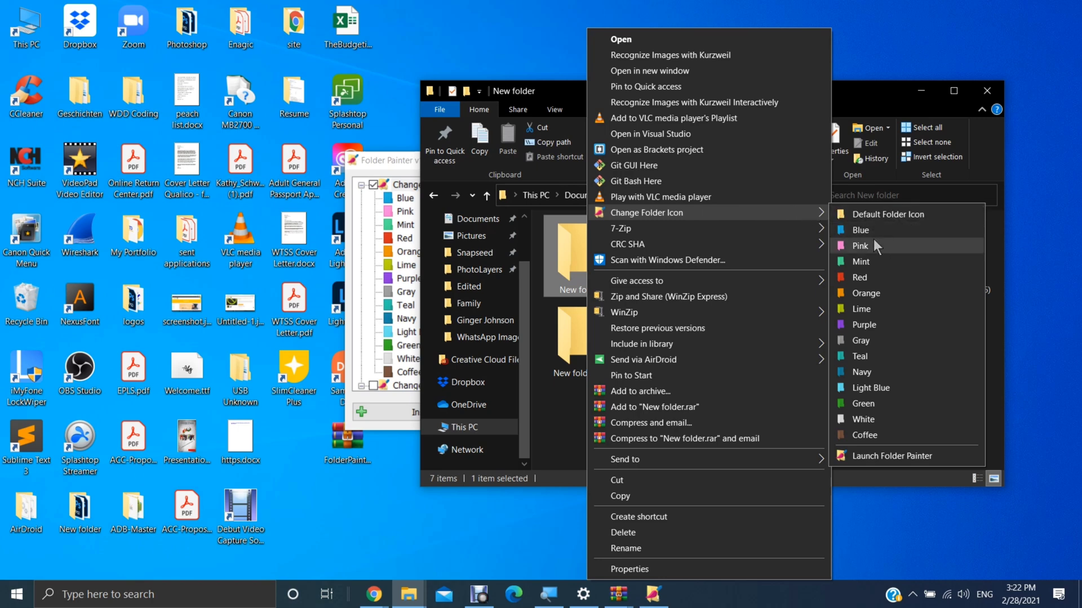
{"action": "mouse_move", "coordinate": [915, 357]}
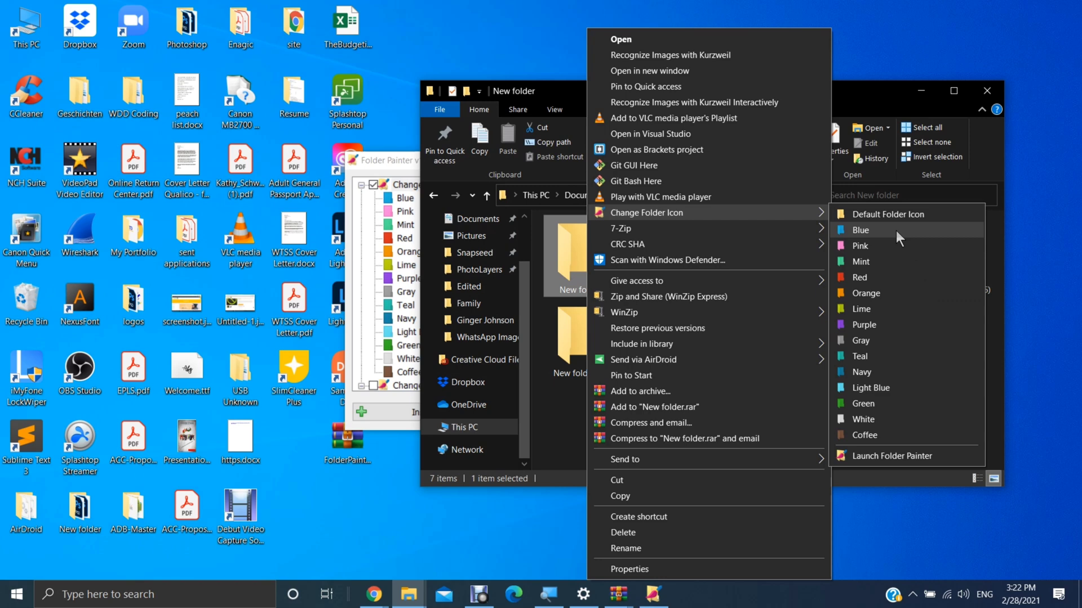
{"action": "left_click", "coordinate": [860, 230]}
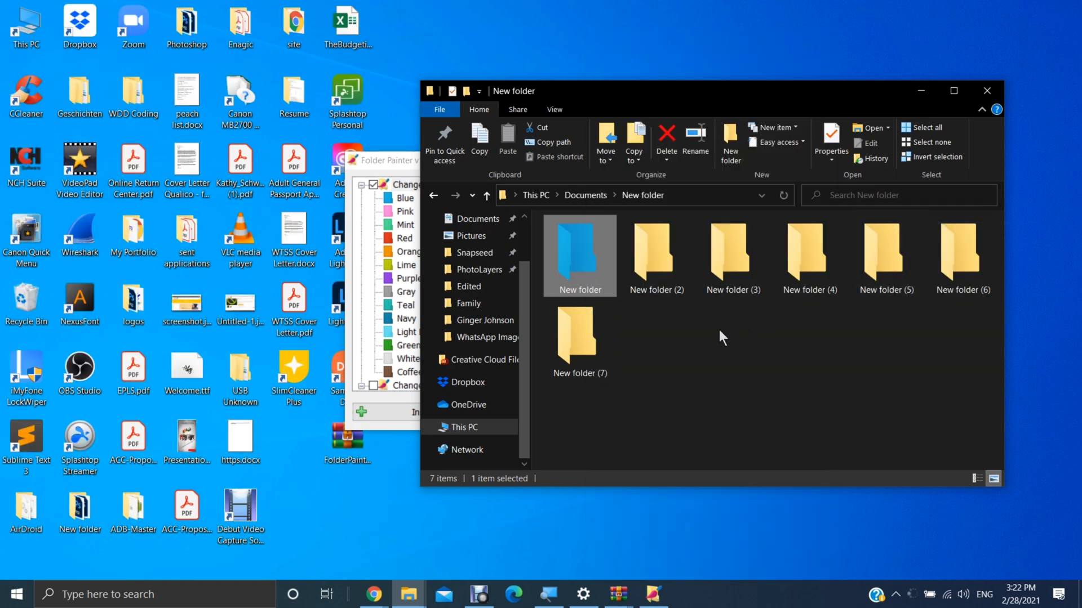
{"action": "right_click", "coordinate": [655, 255]}
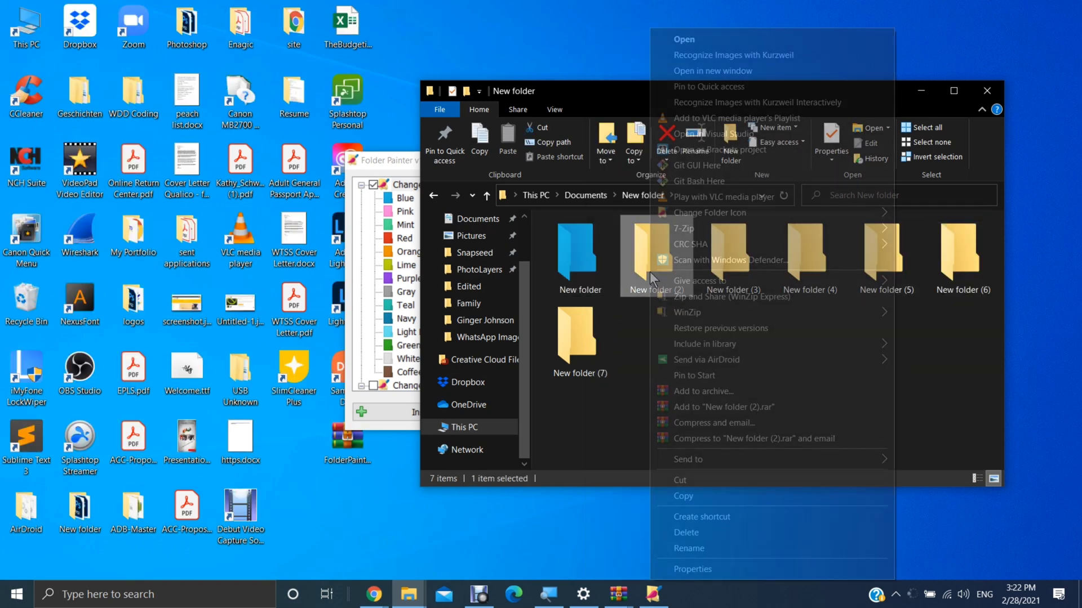
{"action": "left_click", "coordinate": [710, 212]}
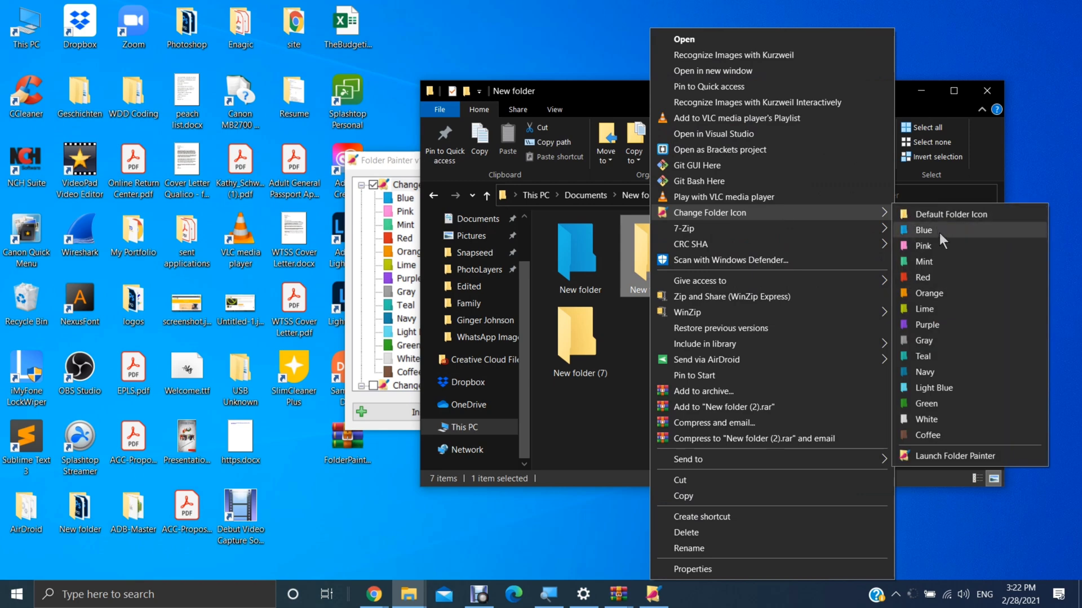
{"action": "left_click", "coordinate": [922, 245]}
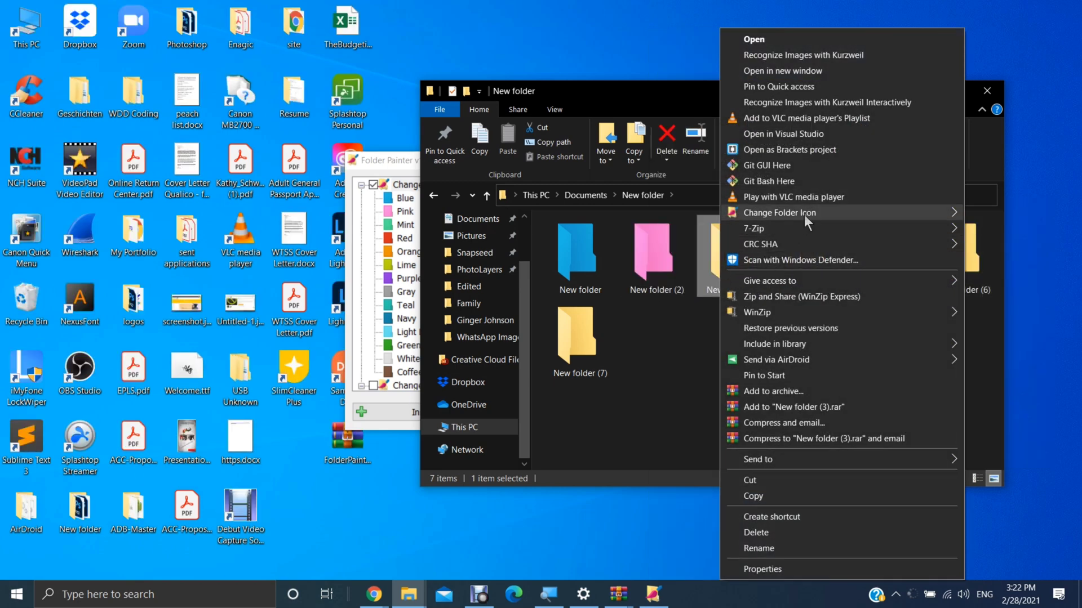
{"action": "left_click", "coordinate": [780, 213]}
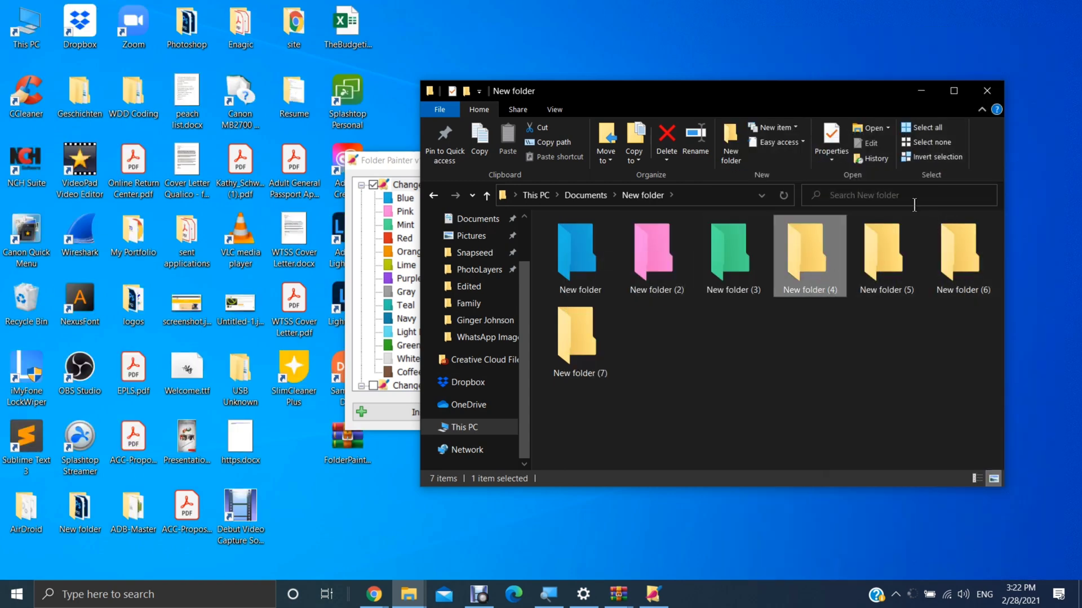
- Color New folder (4) red, New folder (5) orange and New folder (6) lime
{"action": "right_click", "coordinate": [808, 255]}
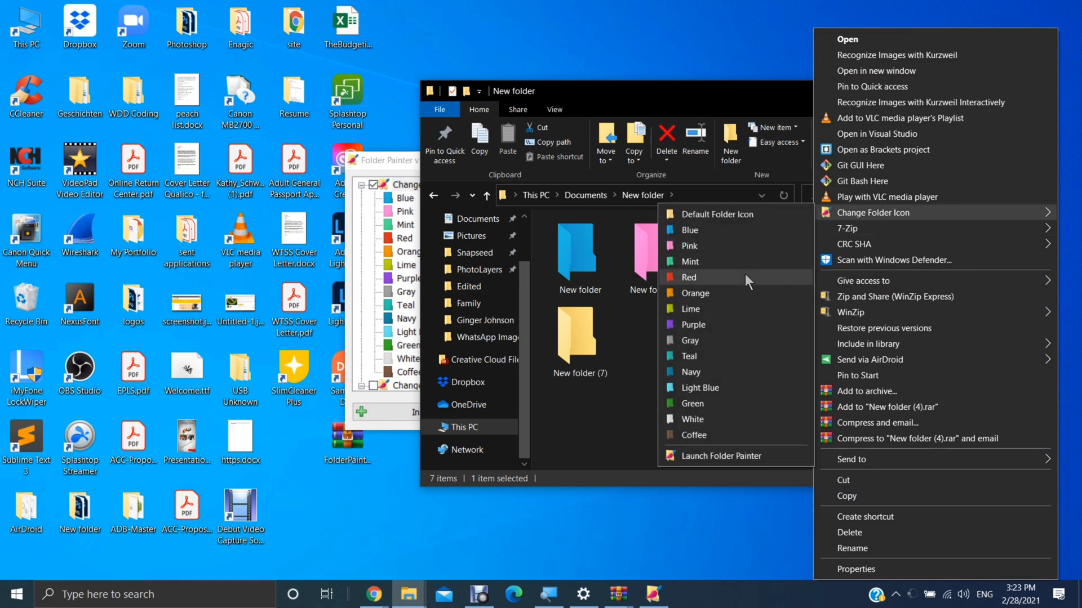
{"action": "left_click", "coordinate": [688, 277]}
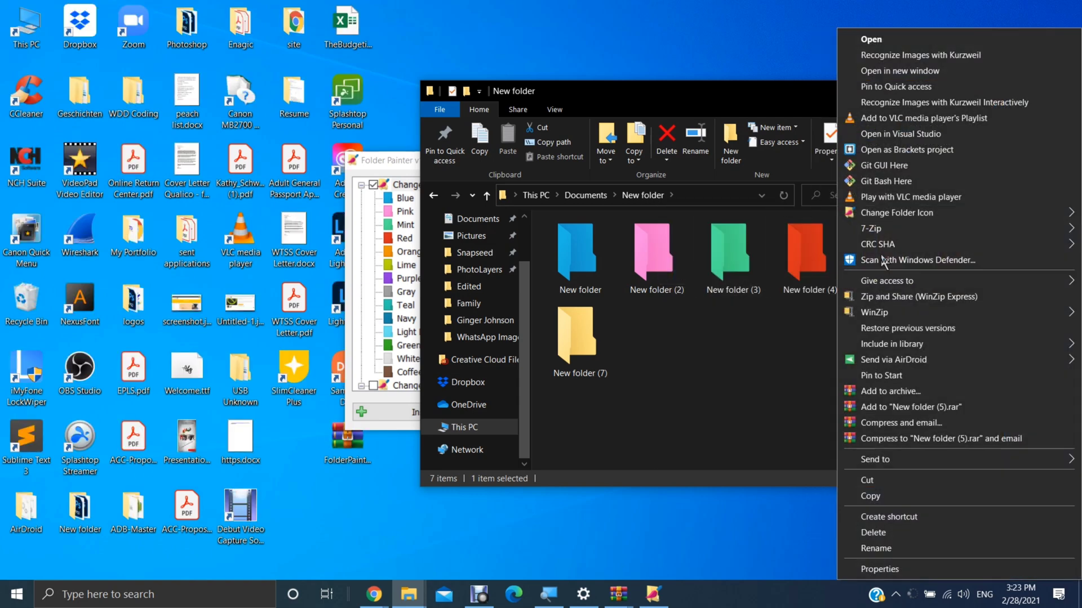
{"action": "left_click", "coordinate": [898, 212]}
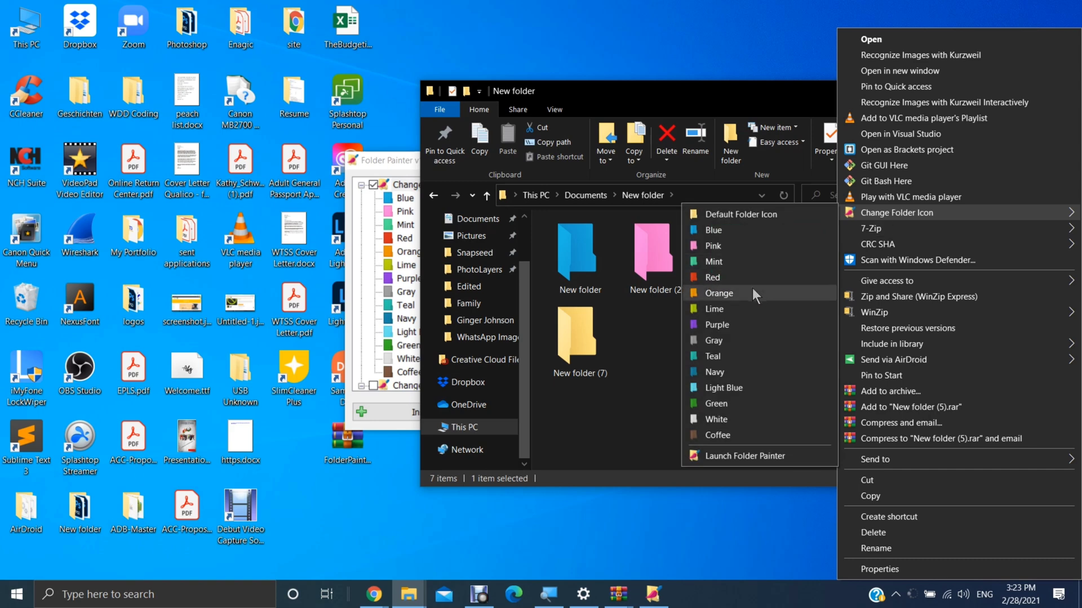
{"action": "left_click", "coordinate": [719, 293]}
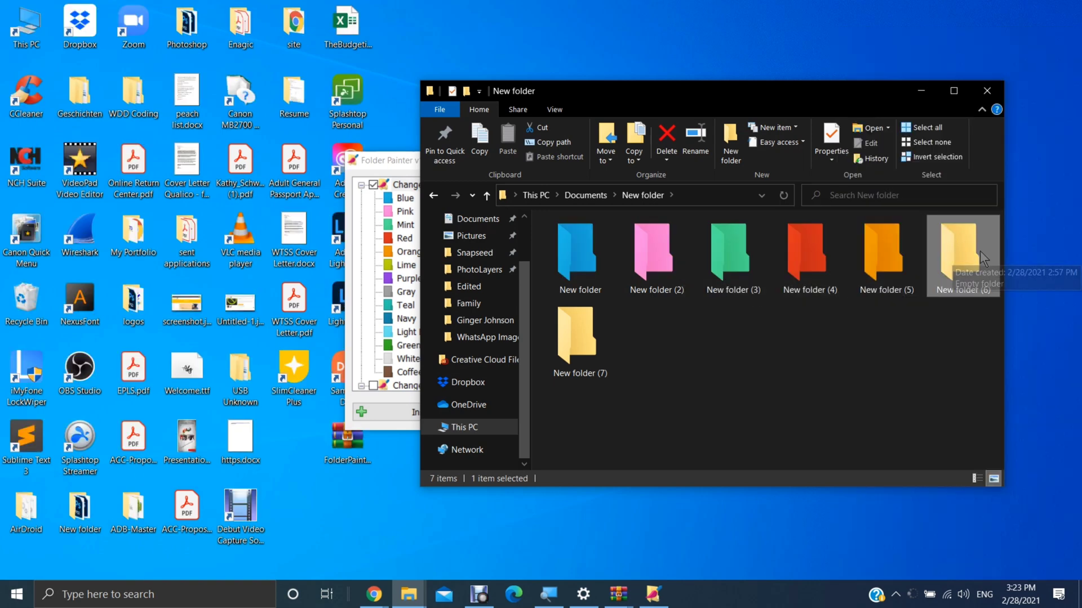
{"action": "right_click", "coordinate": [960, 255]}
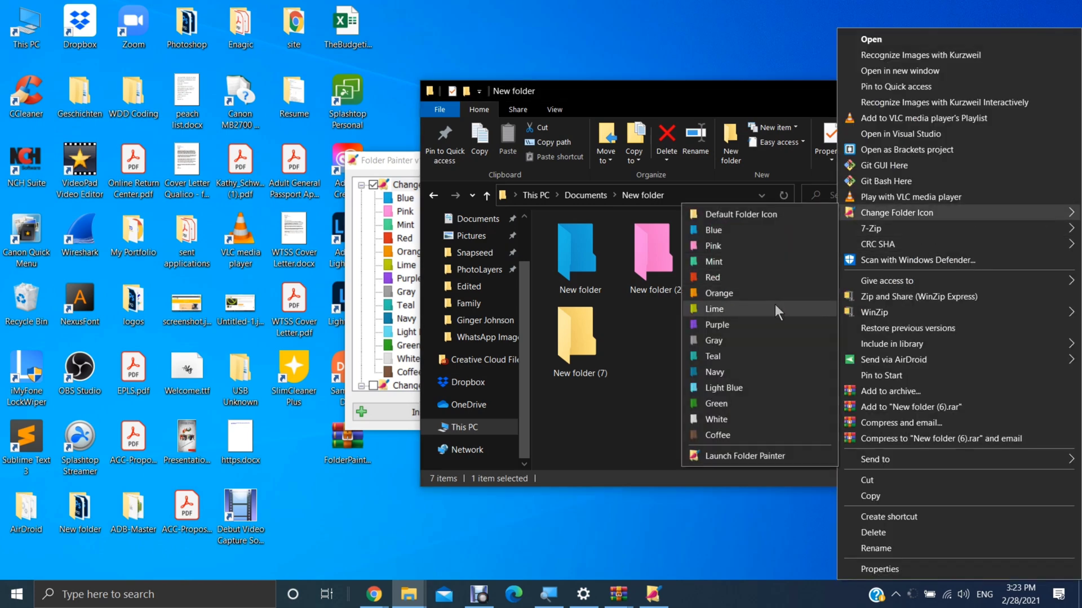
{"action": "left_click", "coordinate": [714, 310]}
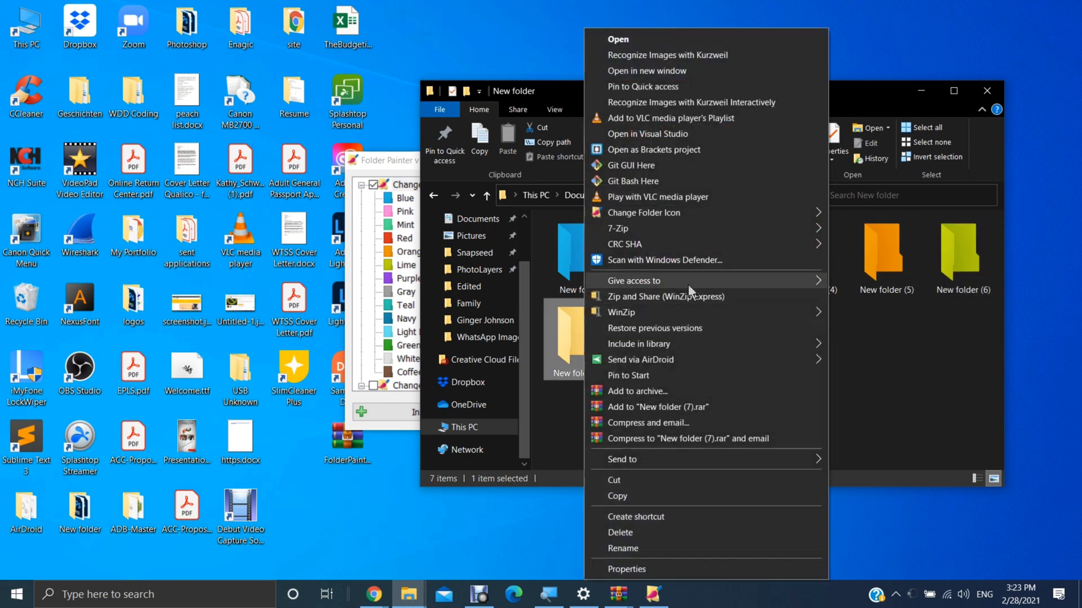
- Choose Purple from Change Folder Icon for New folder (7)
{"action": "left_click", "coordinate": [643, 213]}
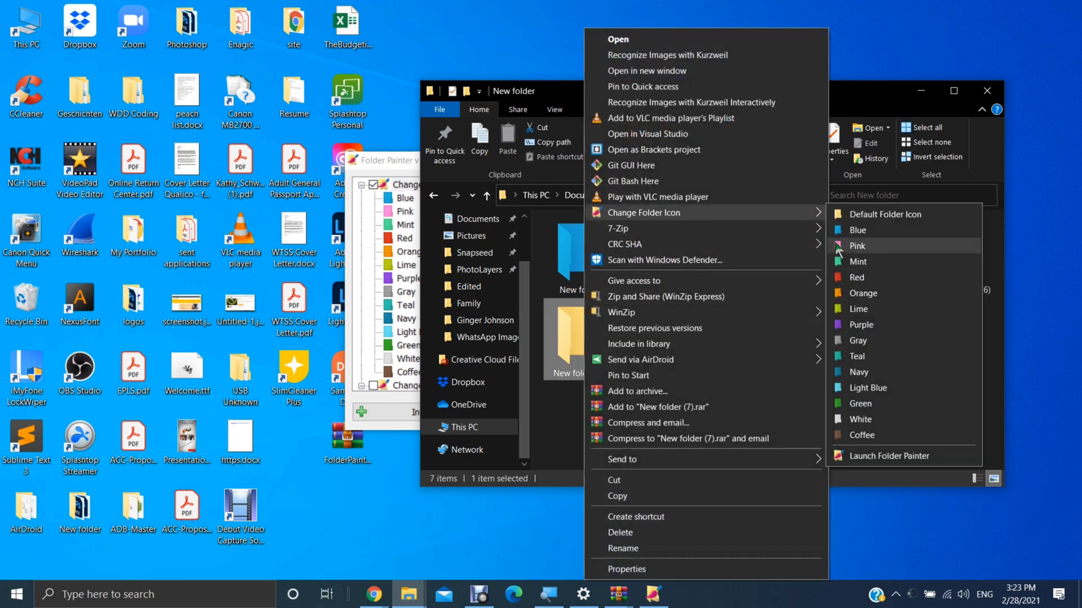
{"action": "left_click", "coordinate": [855, 246]}
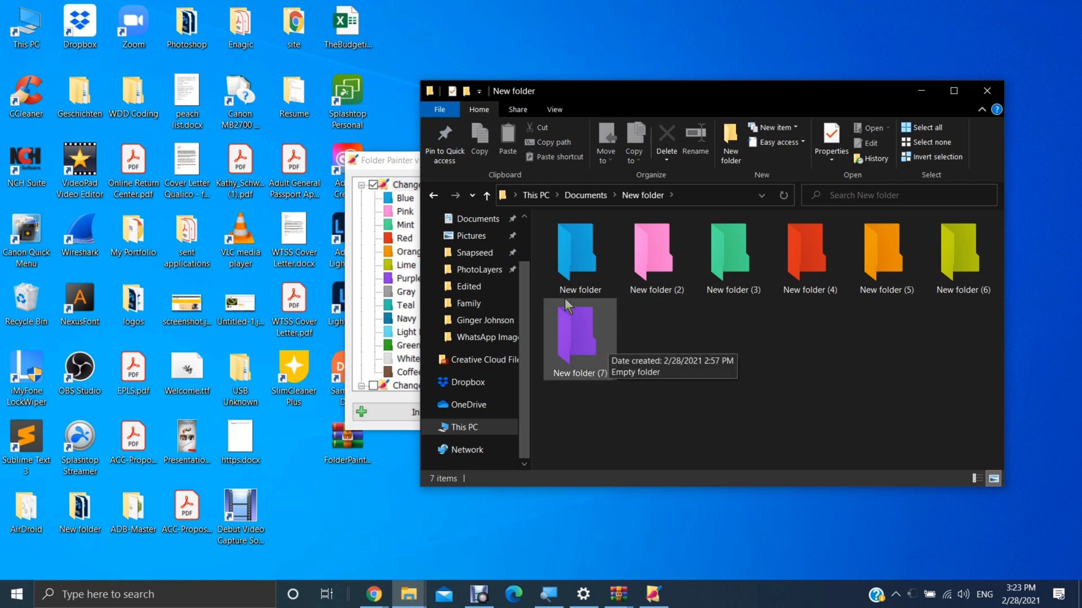
{"action": "mouse_move", "coordinate": [685, 372]}
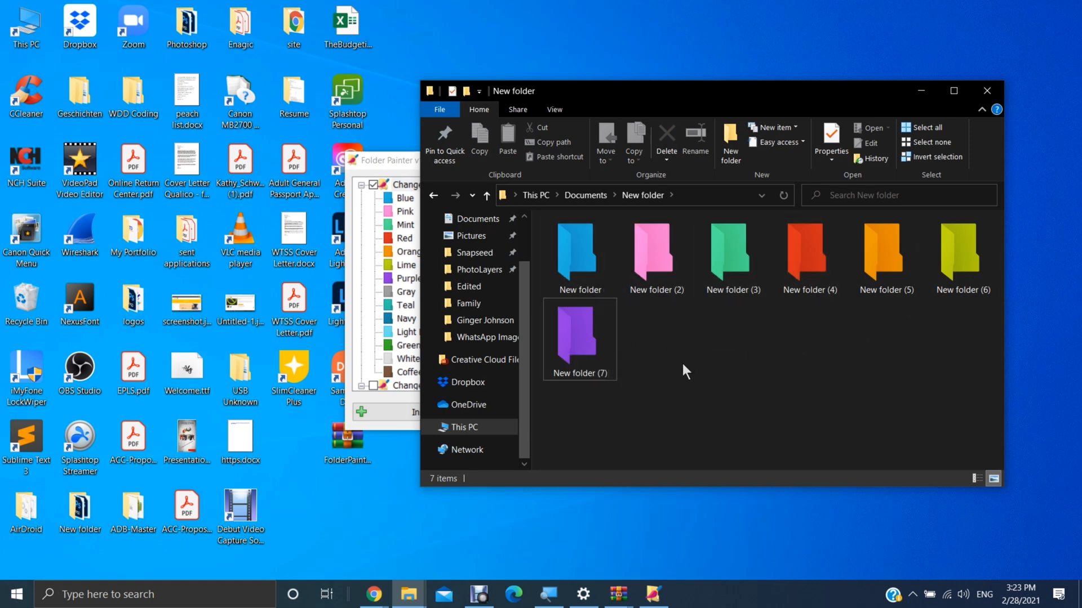